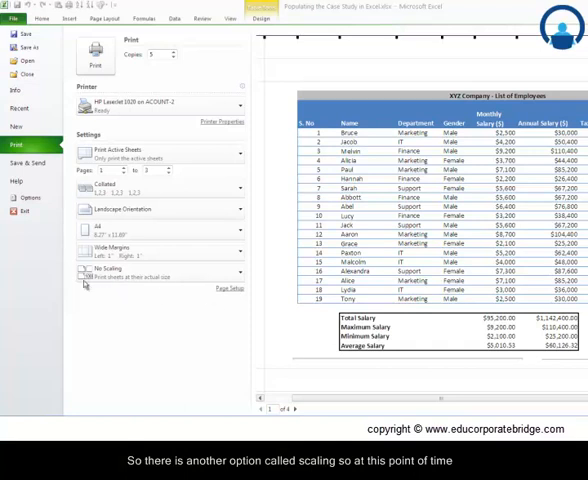
mouse_move(286, 374)
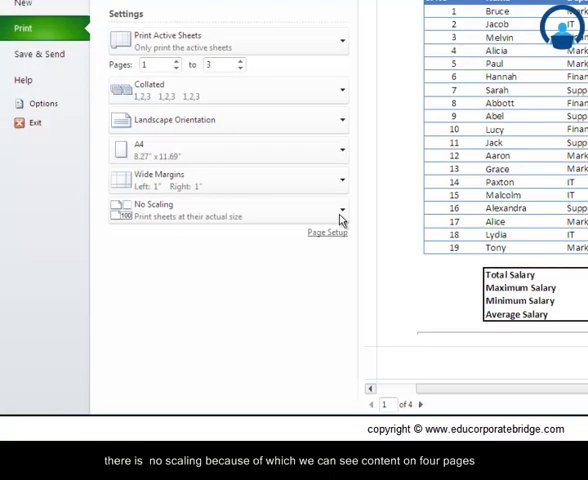
- Scale the printout to Fit All Columns on One Page, cutting it from four pages to two
click(340, 210)
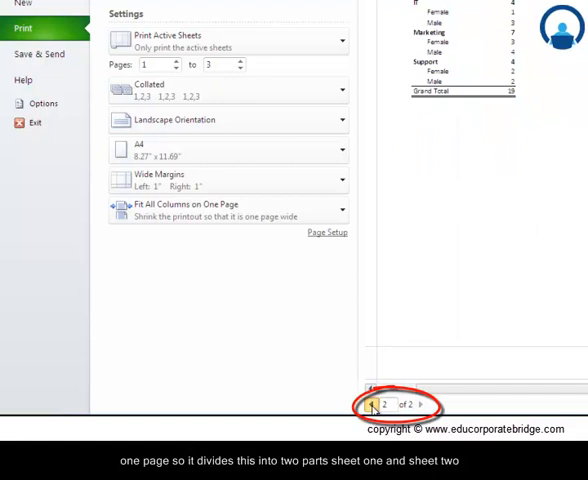
- Review both preview pages: employee list and charts on page 1, pivot summary tables on page 2
click(371, 405)
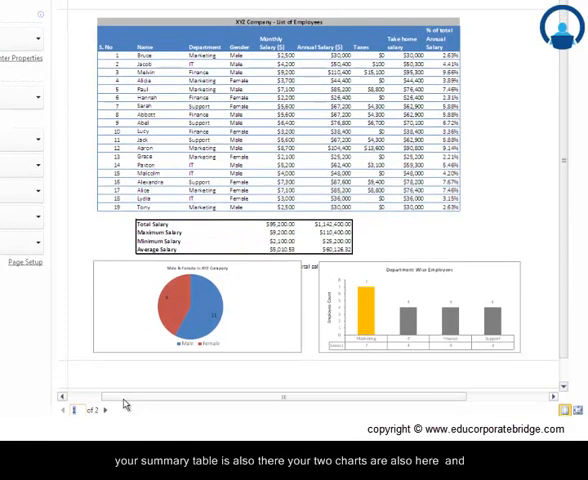
click(107, 407)
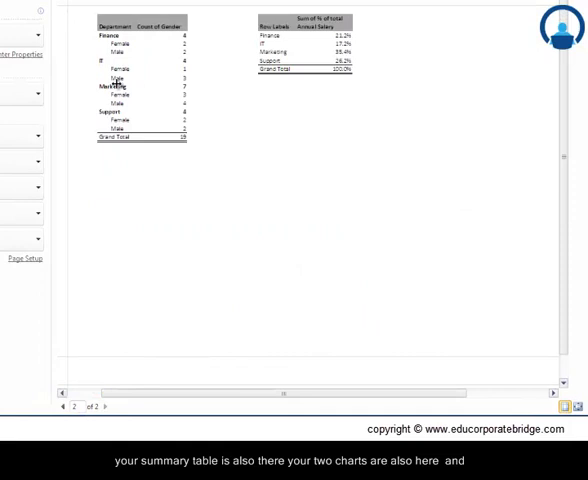
mouse_move(213, 103)
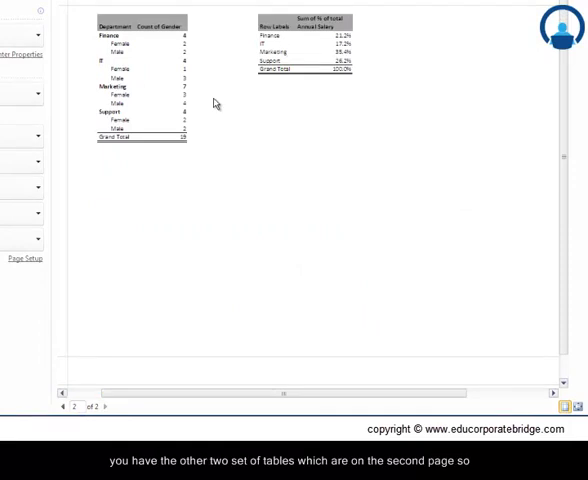
click(67, 406)
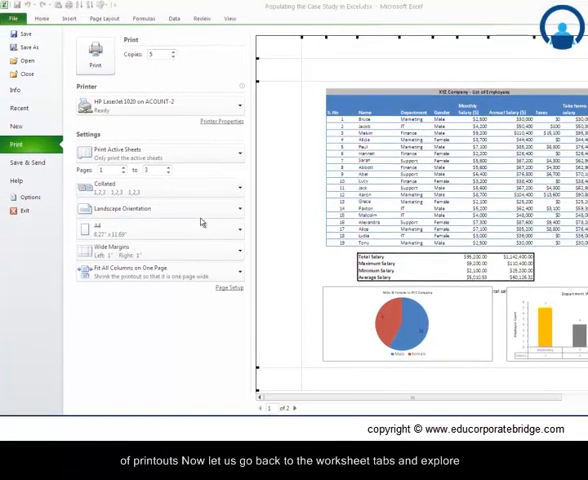
- Leave print preview for the employee worksheet and show the View ribbon options
click(14, 18)
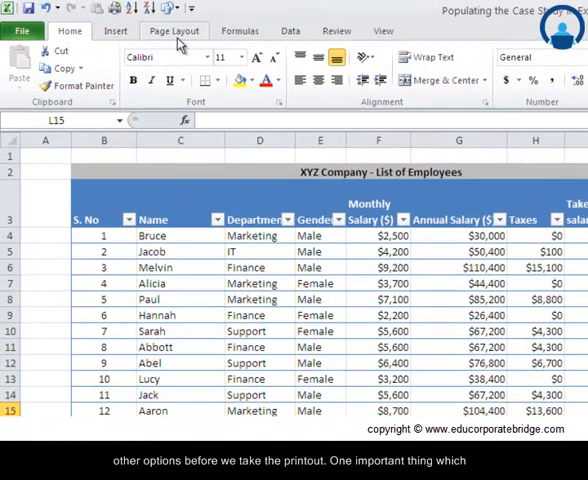
mouse_move(385, 31)
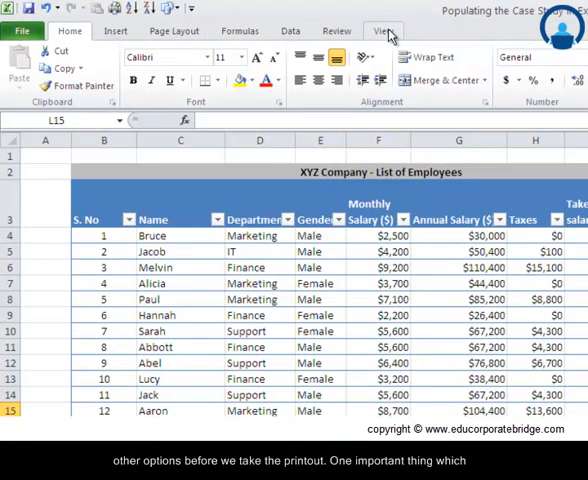
click(384, 30)
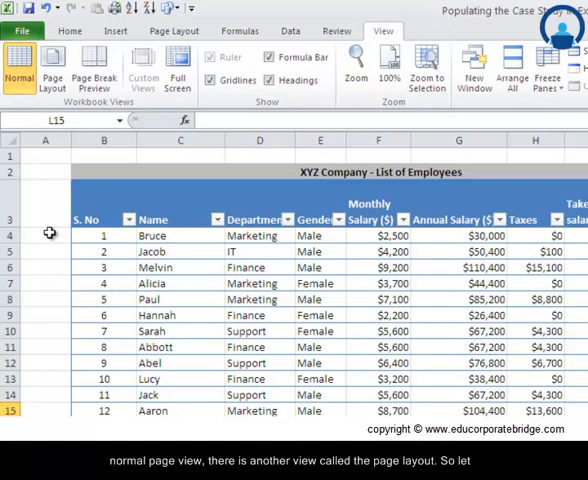
mouse_move(52, 68)
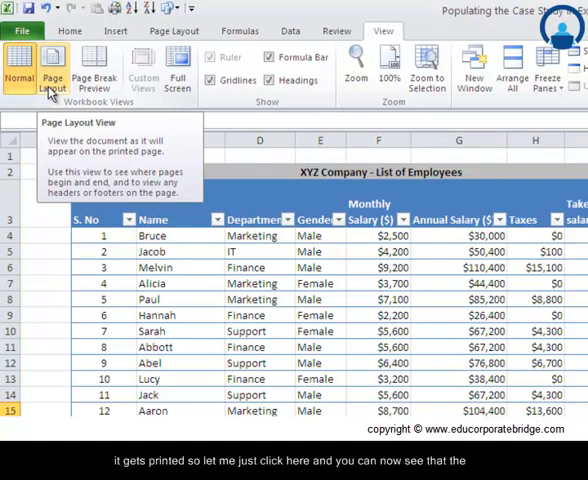
- Switch to Page Layout view, scroll the printed pages and select the first page's header area
click(51, 80)
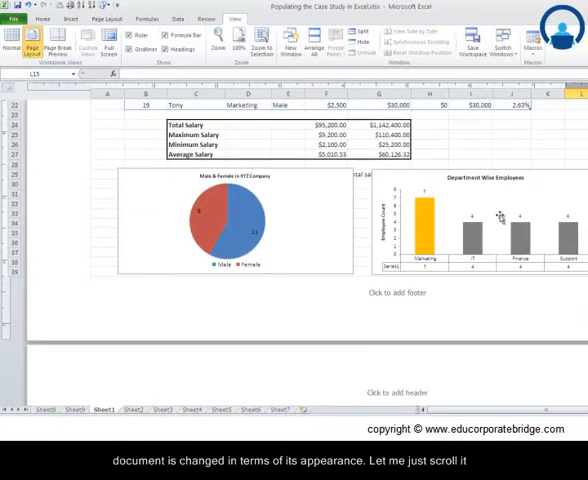
scroll(down, 3)
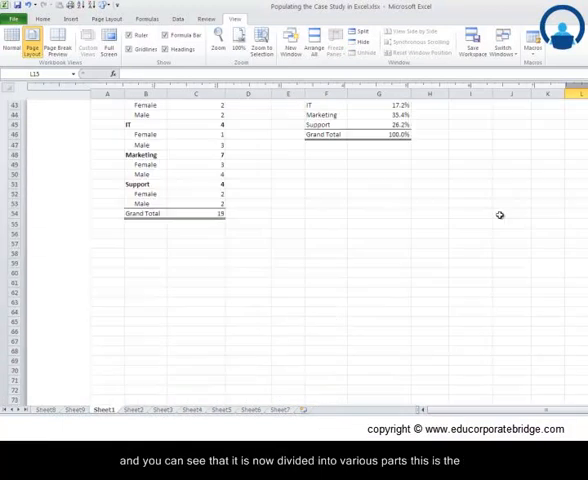
scroll(down, 3)
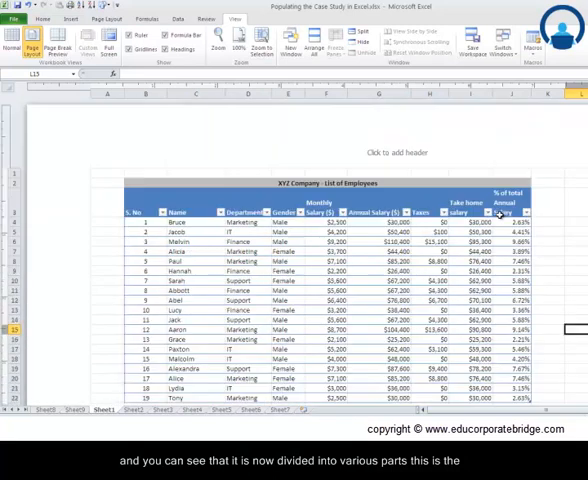
click(399, 152)
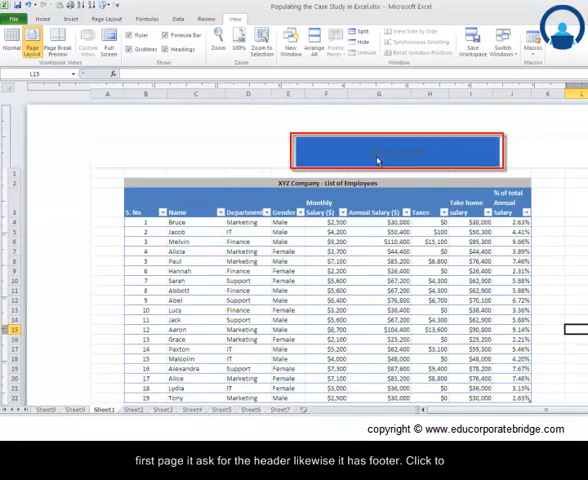
scroll(down, 3)
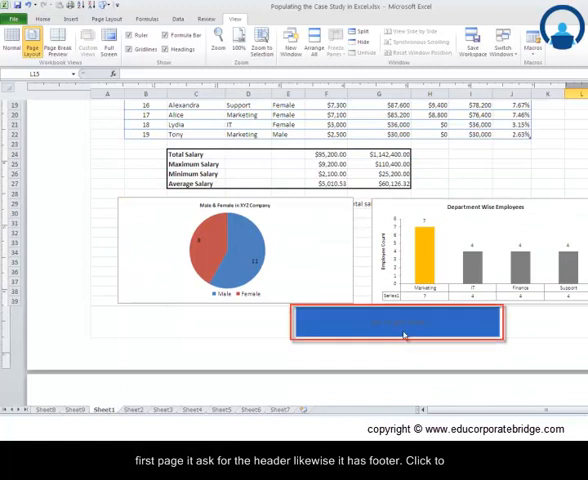
scroll(down, 3)
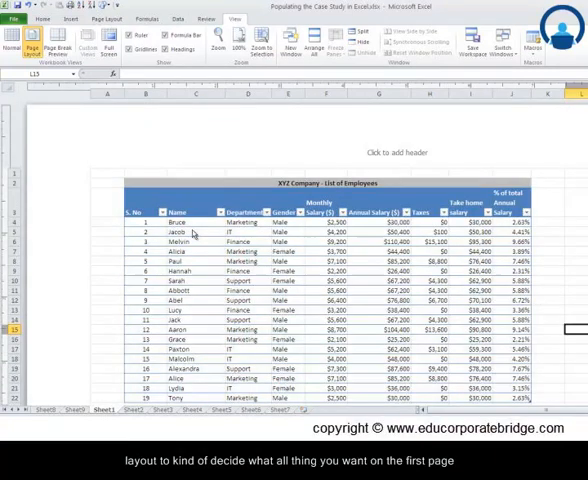
scroll(down, 3)
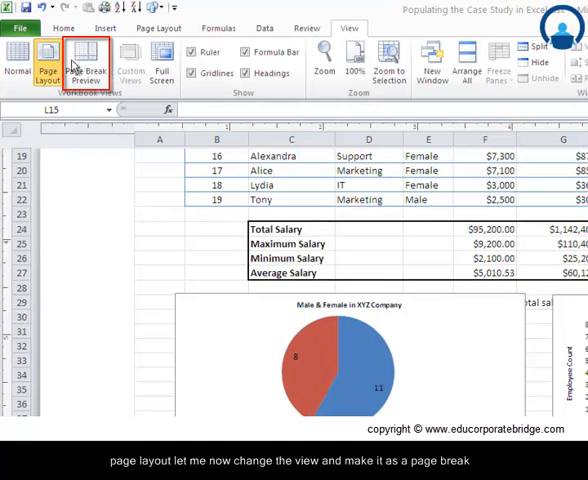
- Turn on Page Break Preview to mark the Page 1 and Page 2 boundaries
click(85, 62)
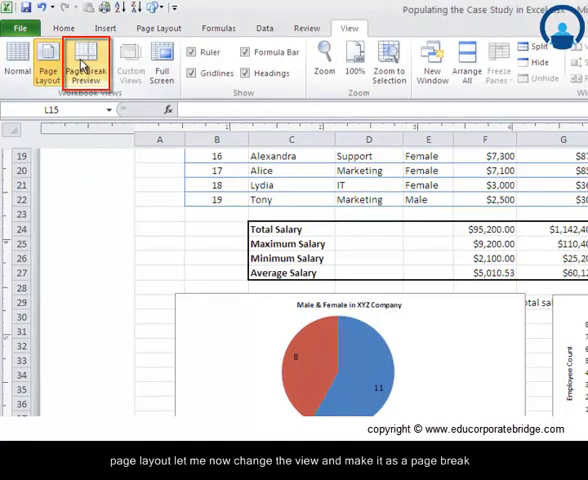
click(78, 60)
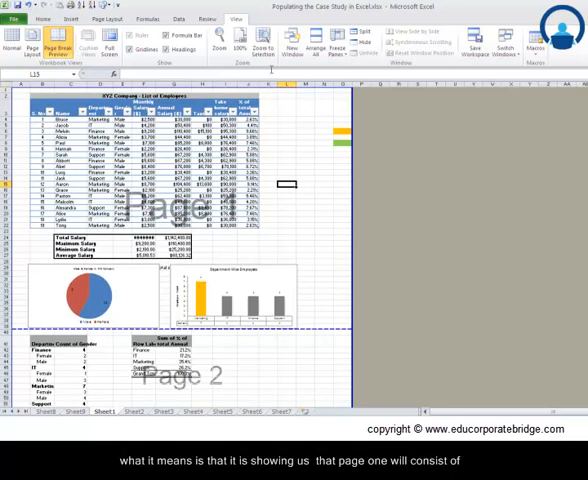
scroll(down, 3)
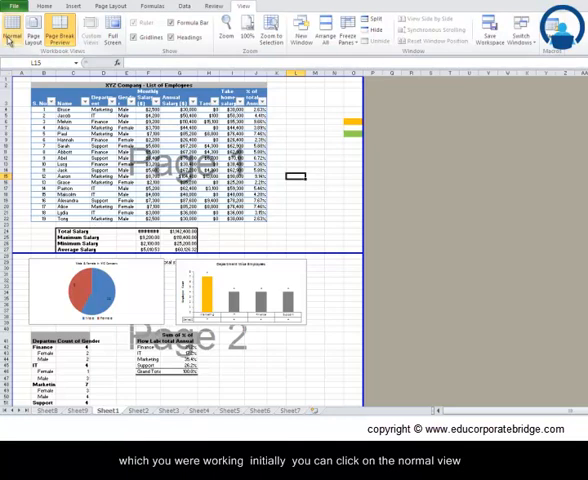
mouse_move(15, 30)
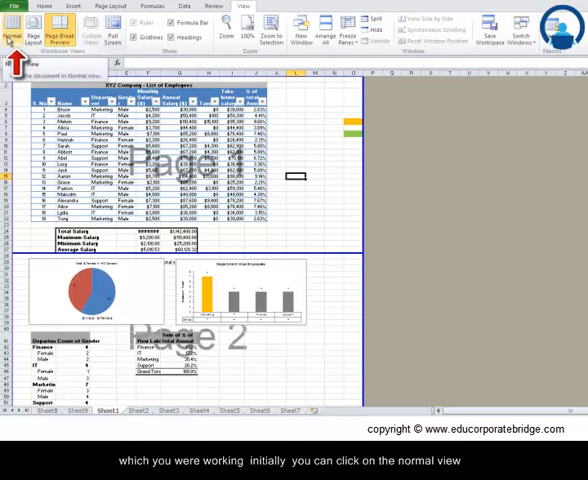
- Return to Normal view and check the print preview showing the table and salary totals
click(13, 30)
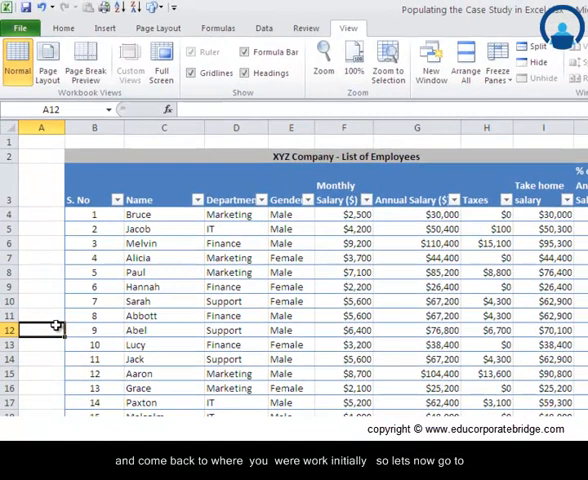
click(20, 27)
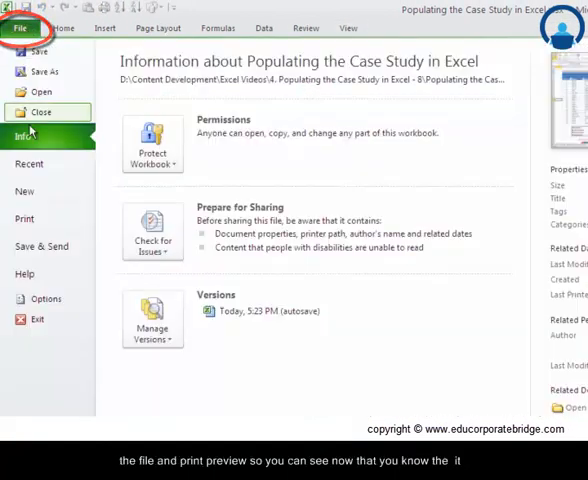
click(24, 218)
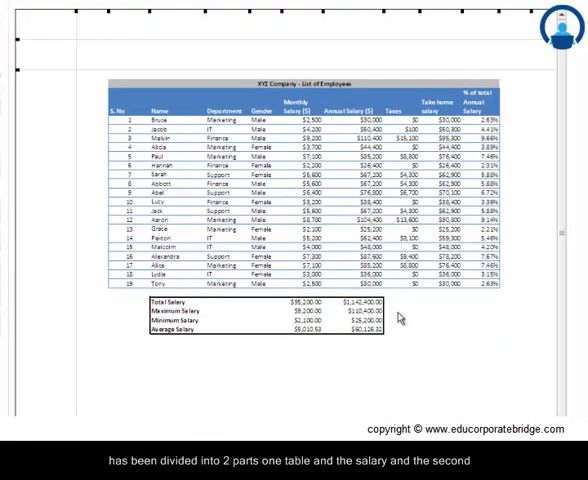
scroll(down, 3)
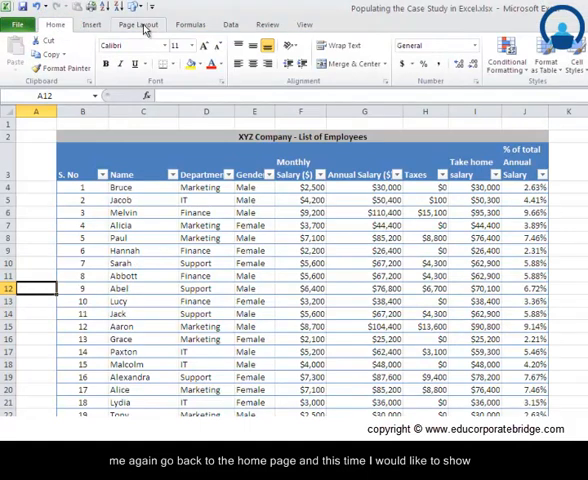
- Bring up the Page Setup print title settings from the Page Layout ribbon
click(140, 24)
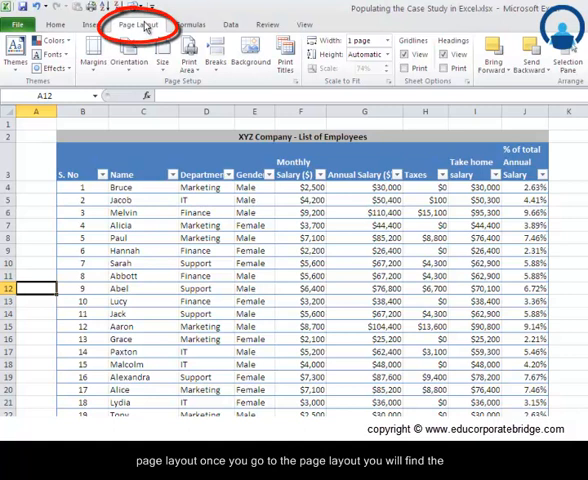
click(91, 24)
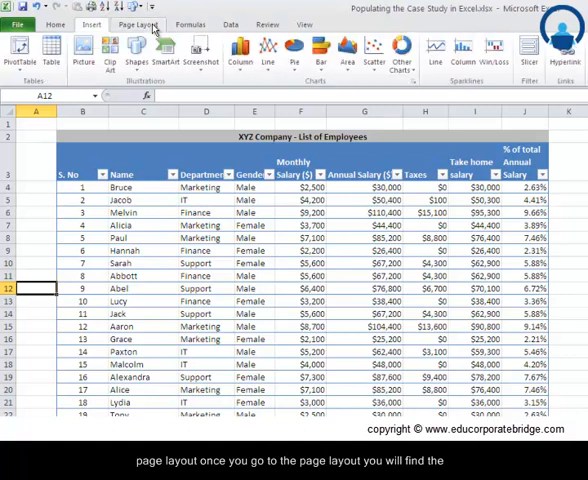
click(137, 24)
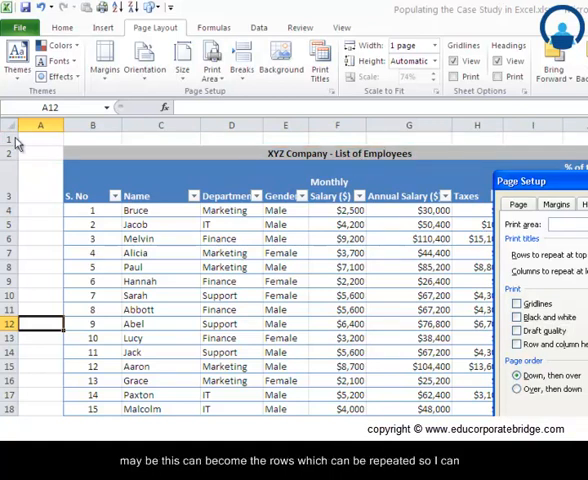
mouse_move(15, 167)
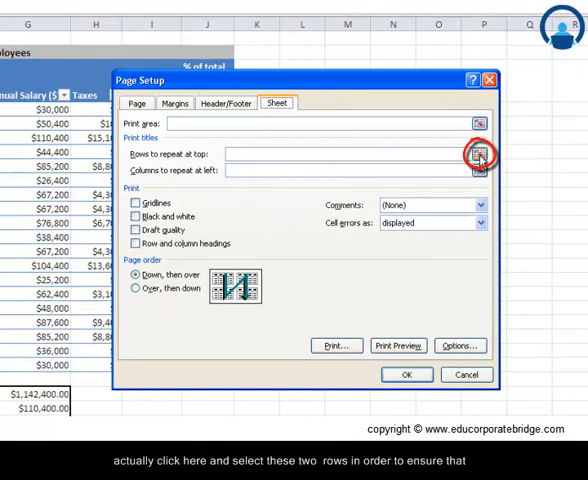
- Select rows 1–2 ($1:$2) as the rows to repeat at top
click(481, 155)
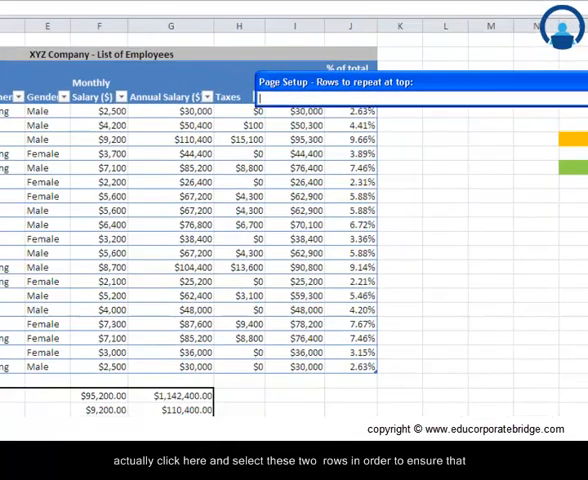
drag(13, 42, 13, 60)
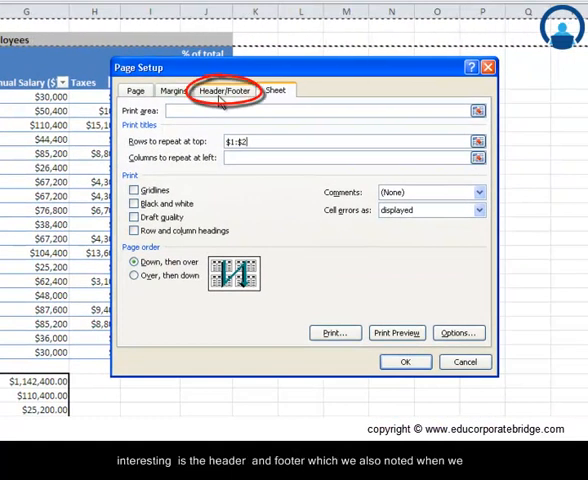
- Browse the Header/Footer preset headers, then open the Custom Header editor
click(227, 90)
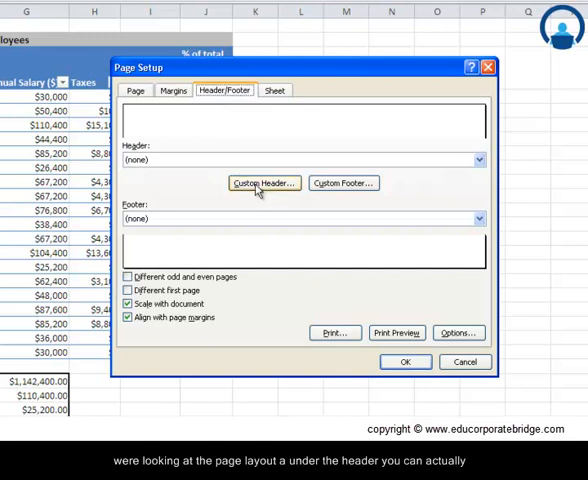
click(477, 159)
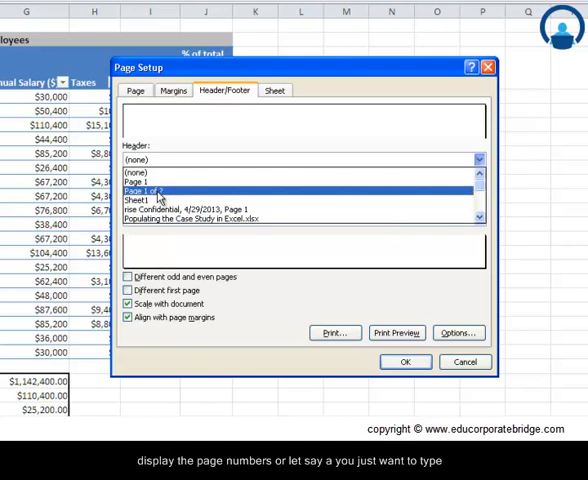
click(160, 174)
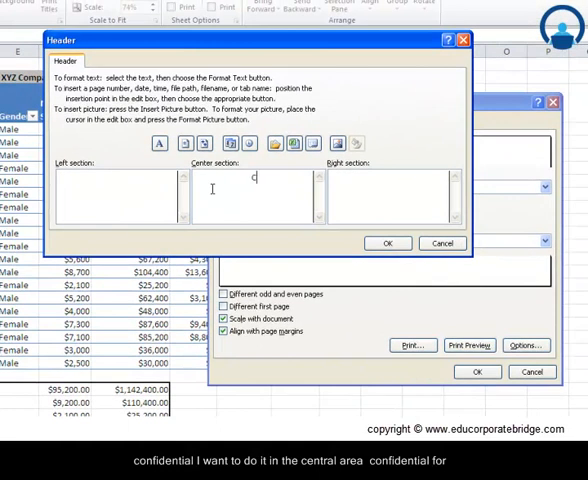
- Add the 'Confidential - For internal purpose Only' header and 'Page 1 of ?' footer, then apply
text(Confidenti)
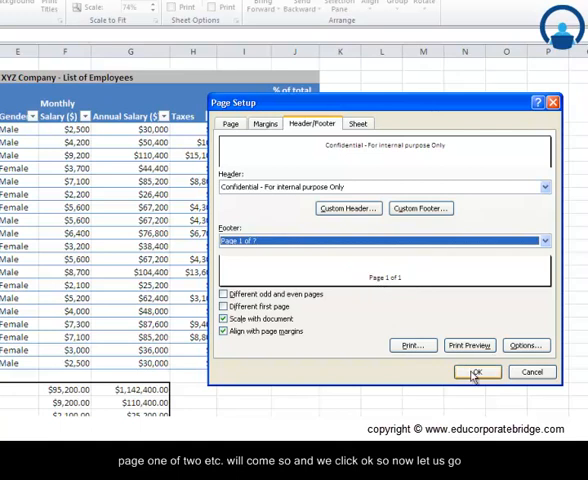
click(478, 372)
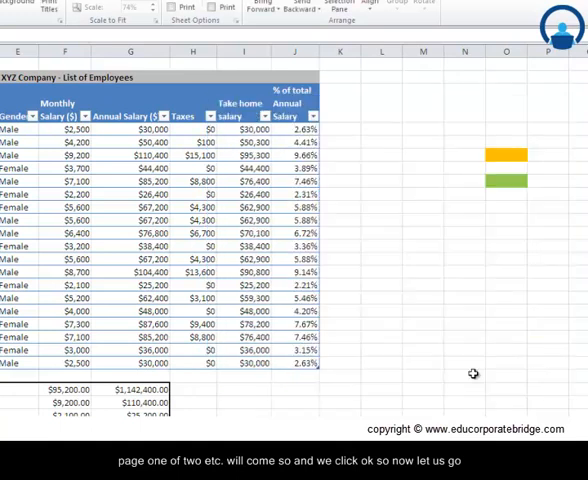
mouse_move(194, 207)
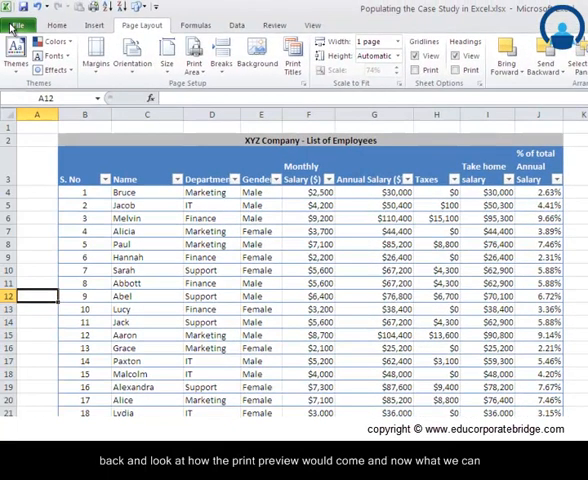
- Preview the printed employee list to confirm the 'Confidential - For internal purpose Only' header
click(18, 25)
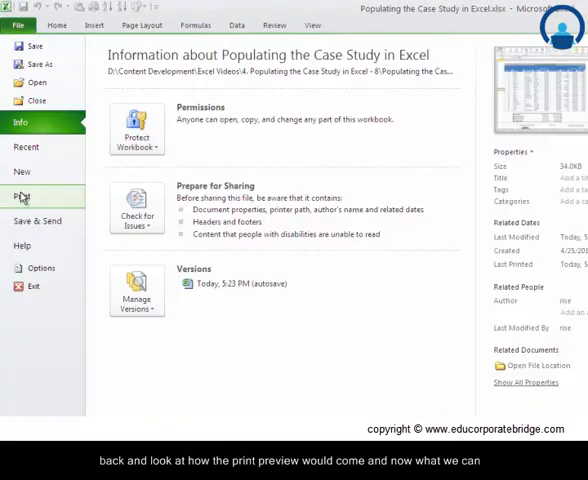
click(22, 196)
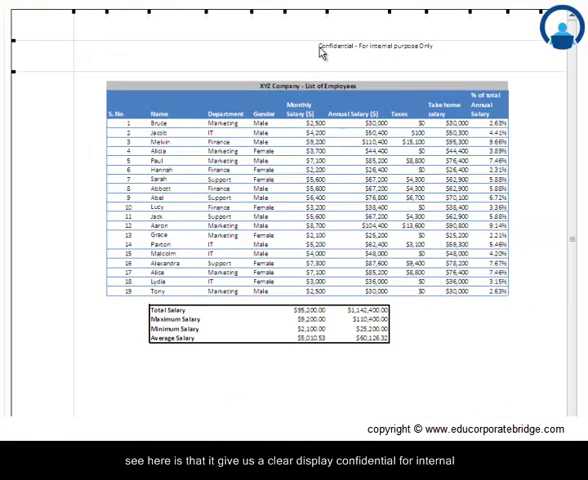
click(380, 47)
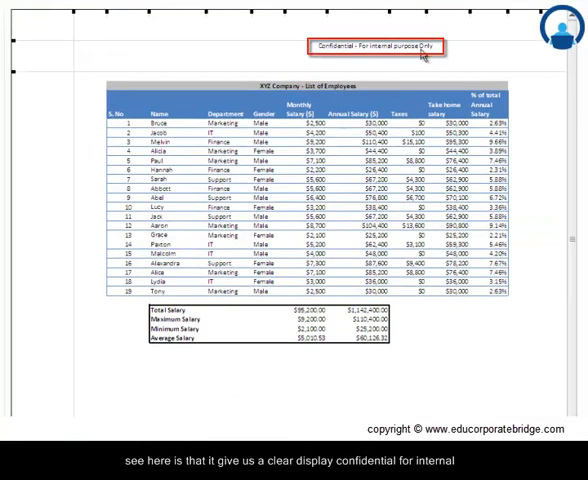